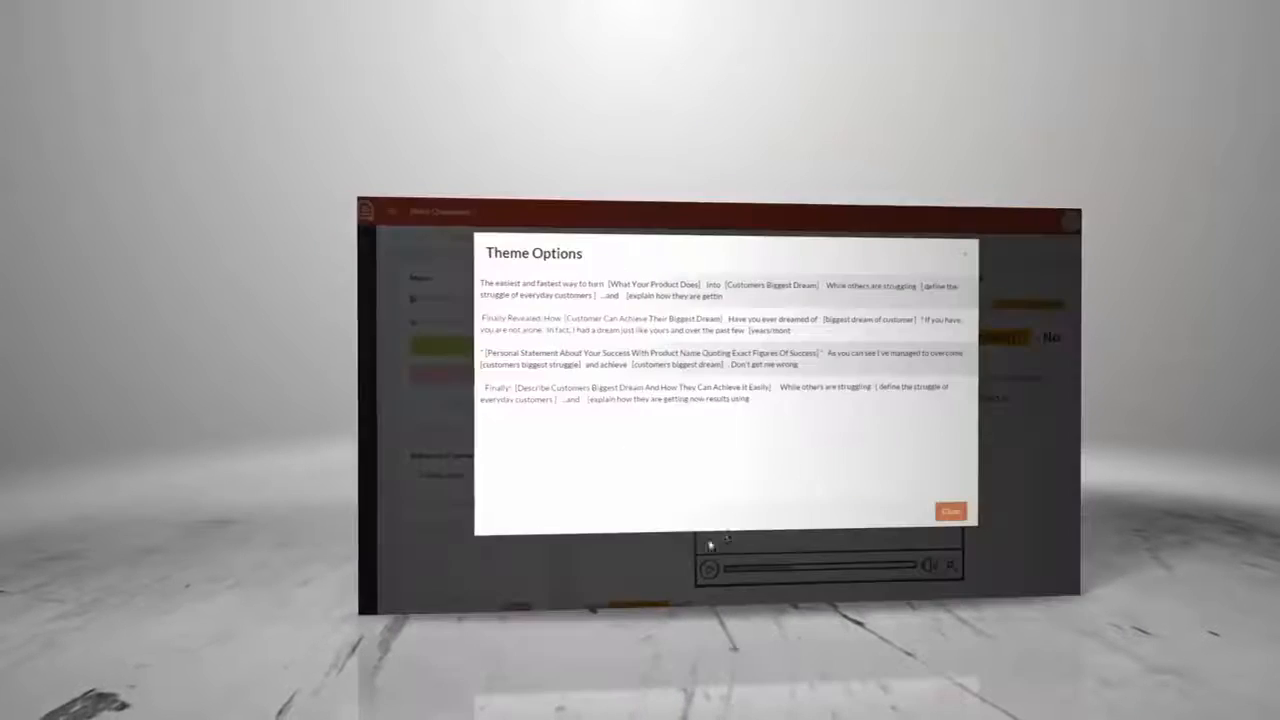
Dismiss Theme Options and scroll to the promise line and three-profile testimonials section.
{"action": "left_click", "coordinate": [949, 511]}
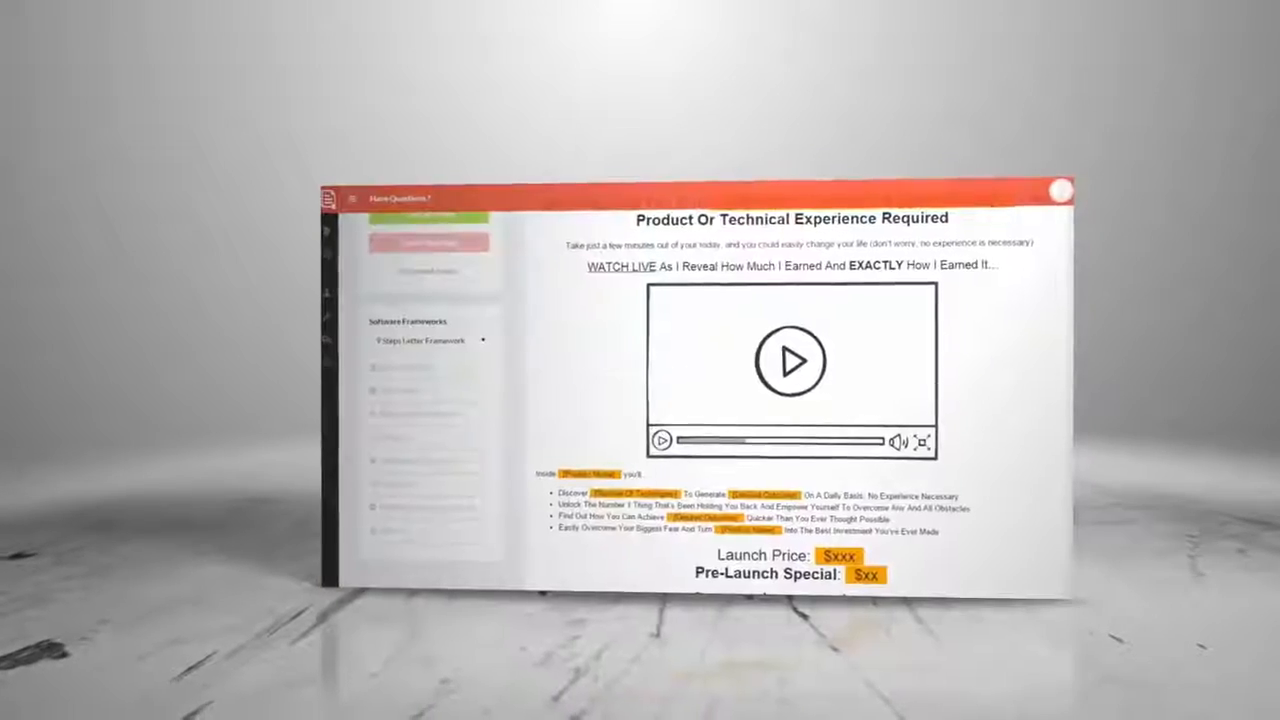
{"action": "scroll", "scroll_direction": "down", "scroll_amount": 3}
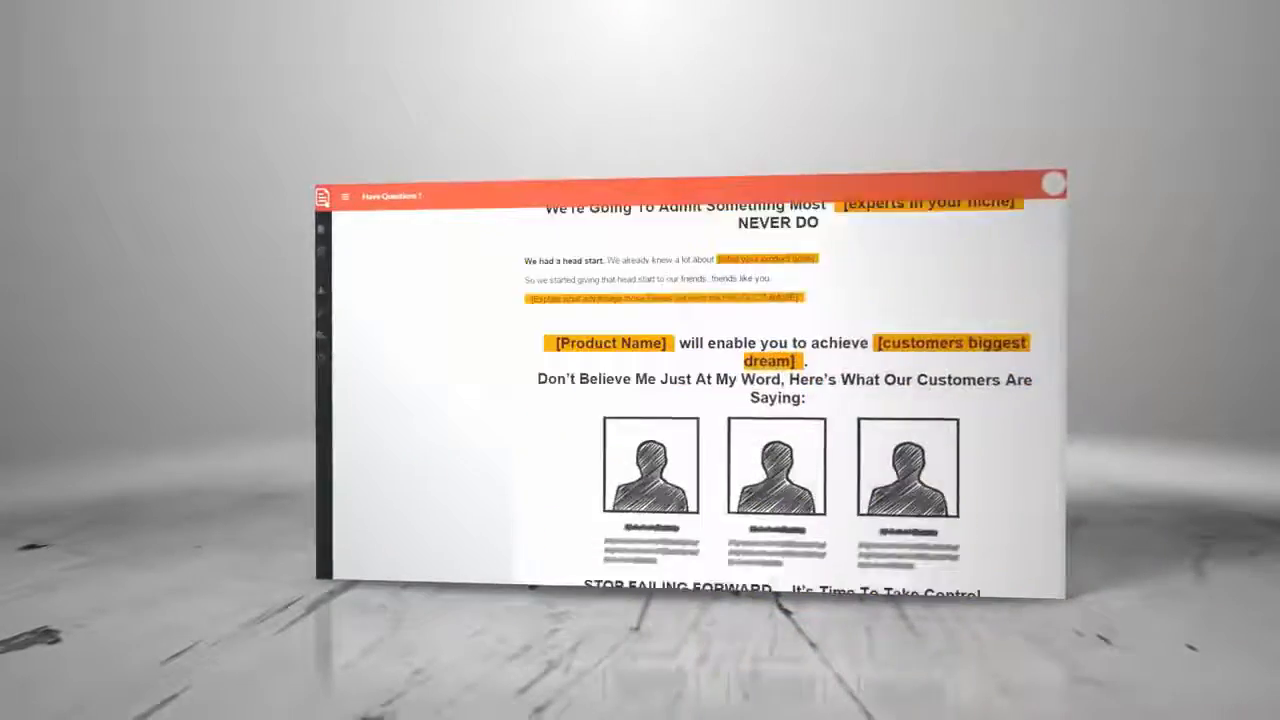